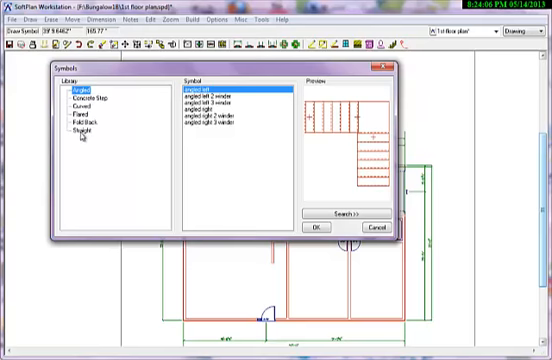
Step: Pick the 'straight' design from the Straight stair library and confirm
click(82, 131)
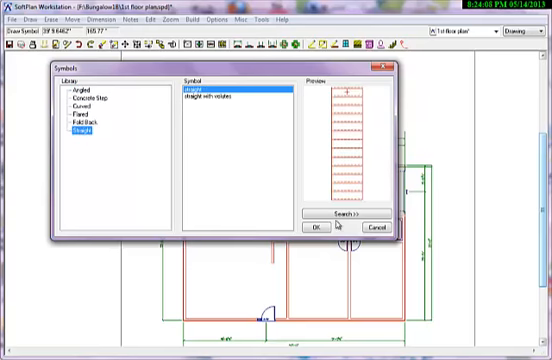
click(314, 227)
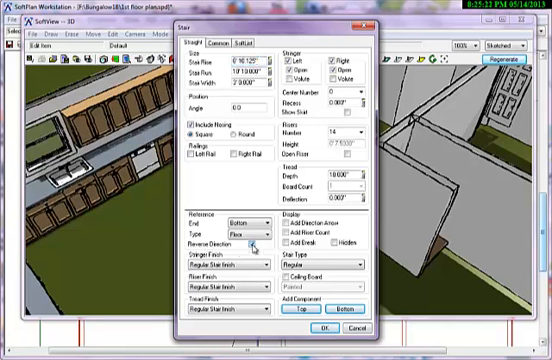
Step: Tick Reverse Direction, review the Common and SoftList tabs, and return to Straight
click(264, 244)
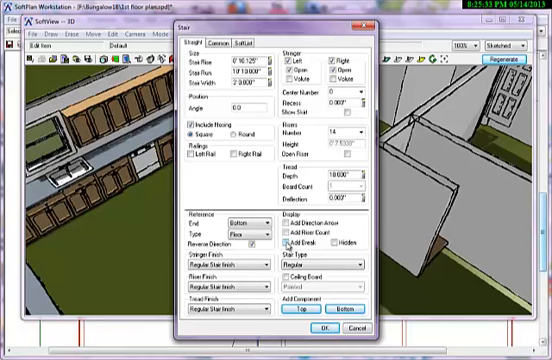
click(225, 39)
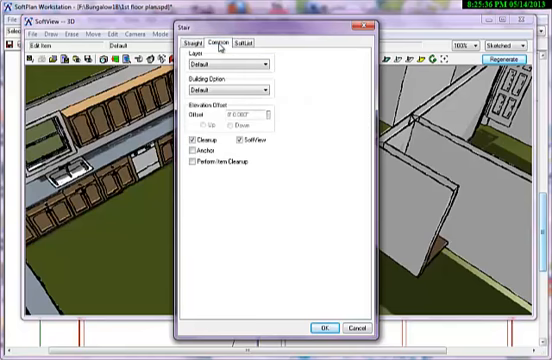
click(256, 40)
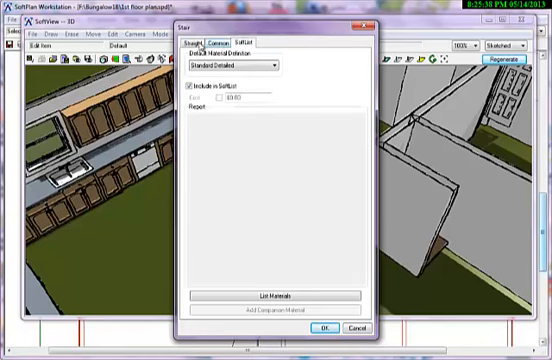
click(200, 38)
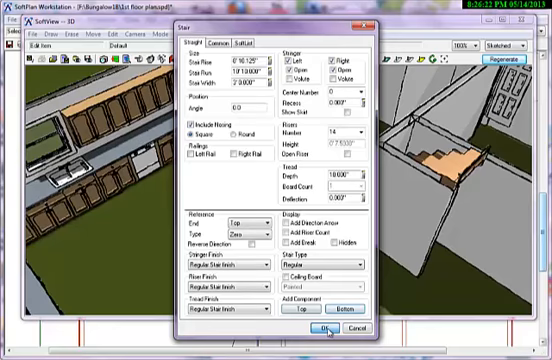
Step: Apply the Top reference end with Zero type and close the Stair dialog
click(328, 328)
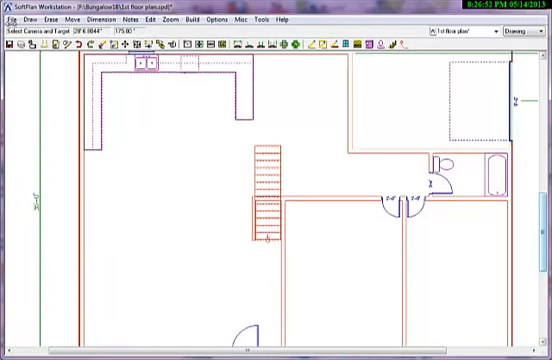
Step: Open the Draw menu to reach the Stair submenu
click(27, 18)
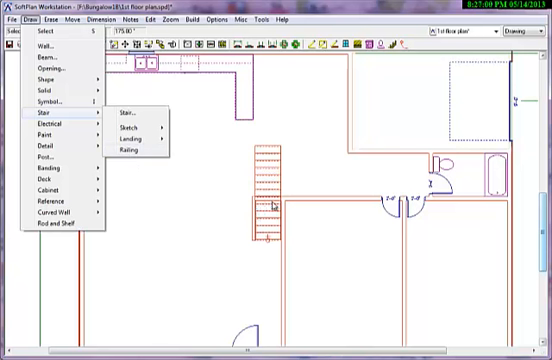
mouse_move(247, 206)
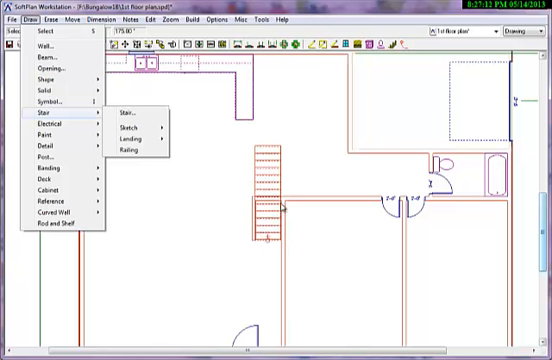
mouse_move(268, 240)
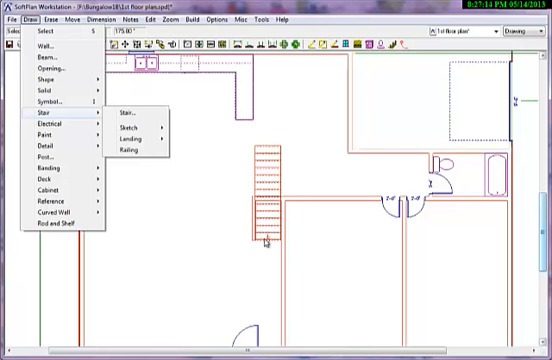